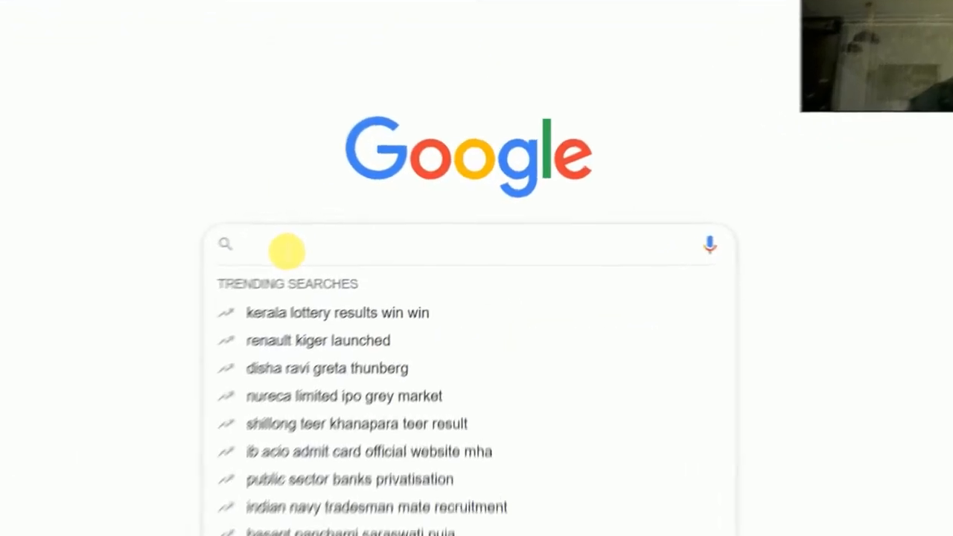
Search Google for 'nepali font' and scroll to the easynepalityping.com result
type("nepali font")
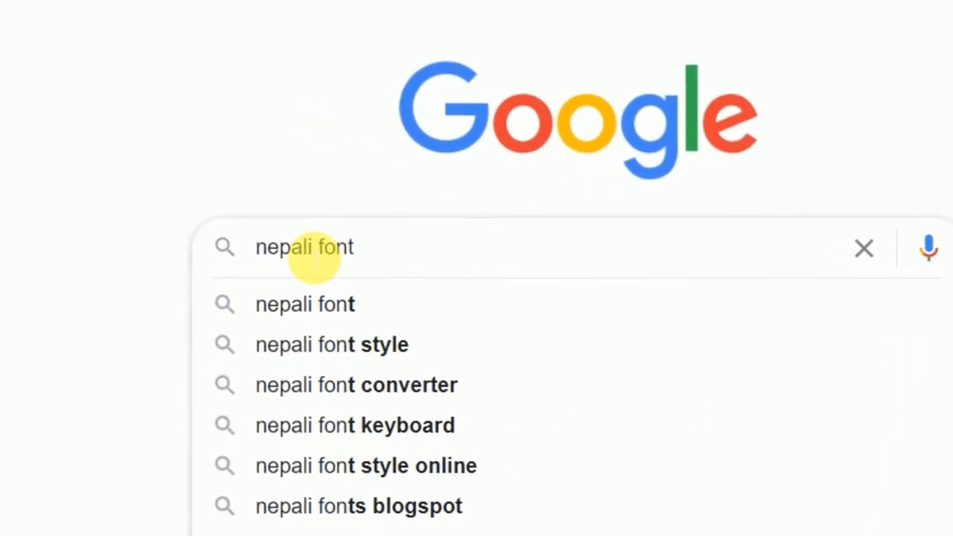
key("enter")
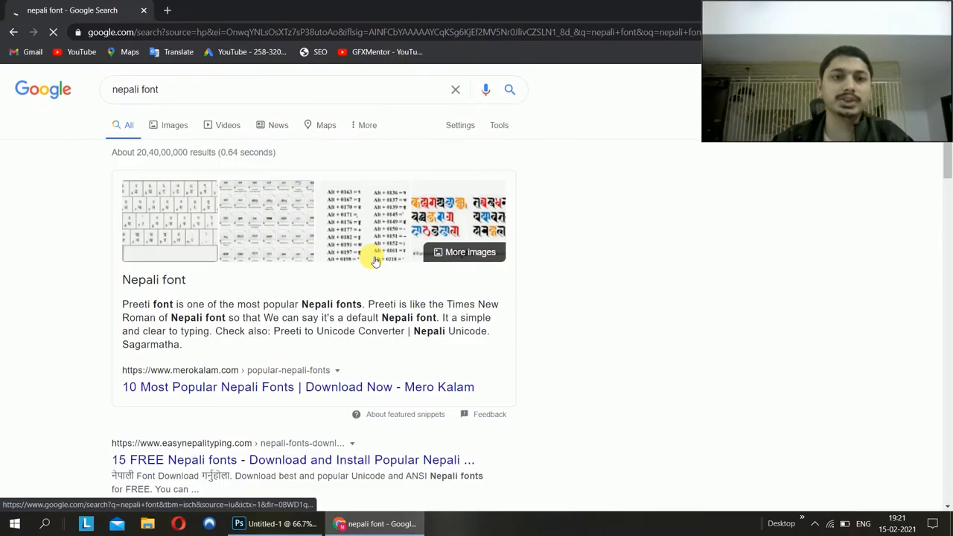
scroll("down", 3)
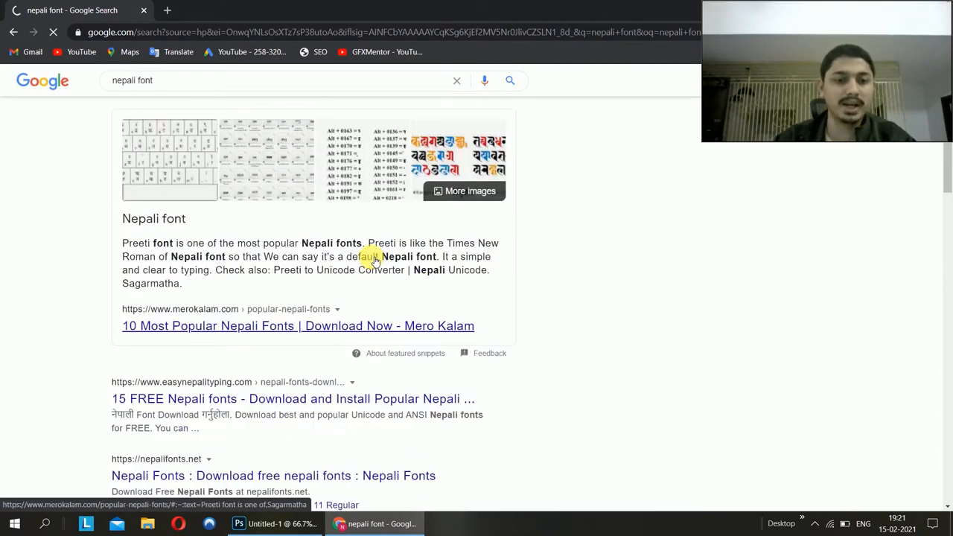
scroll("down", 3)
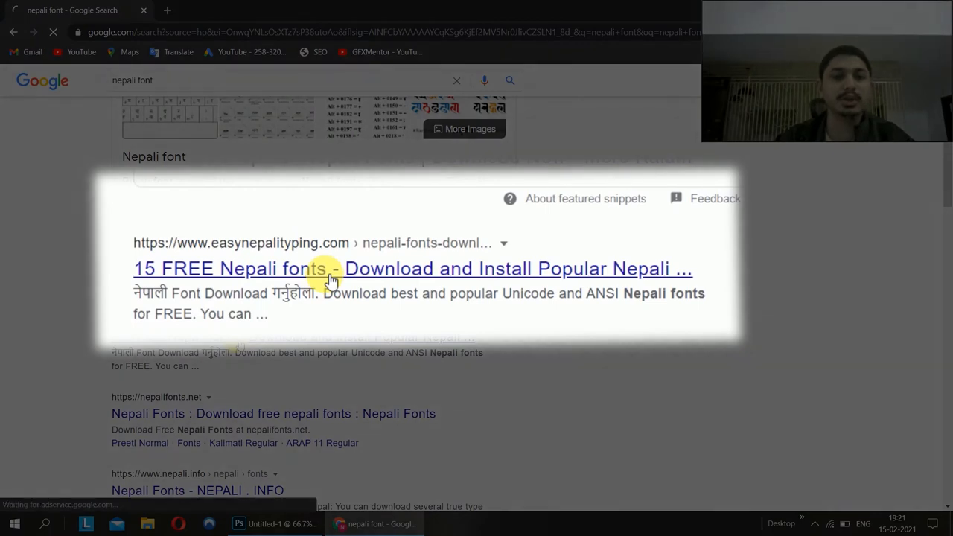
Open the '15 FREE Nepali fonts' result and scroll through its font list and keyboard layout
left_click(411, 268)
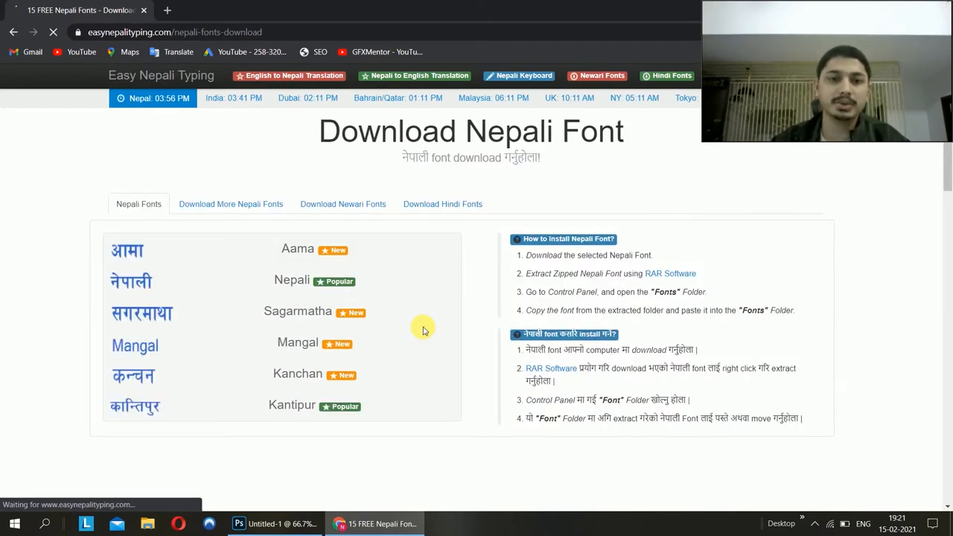
scroll("down", 3)
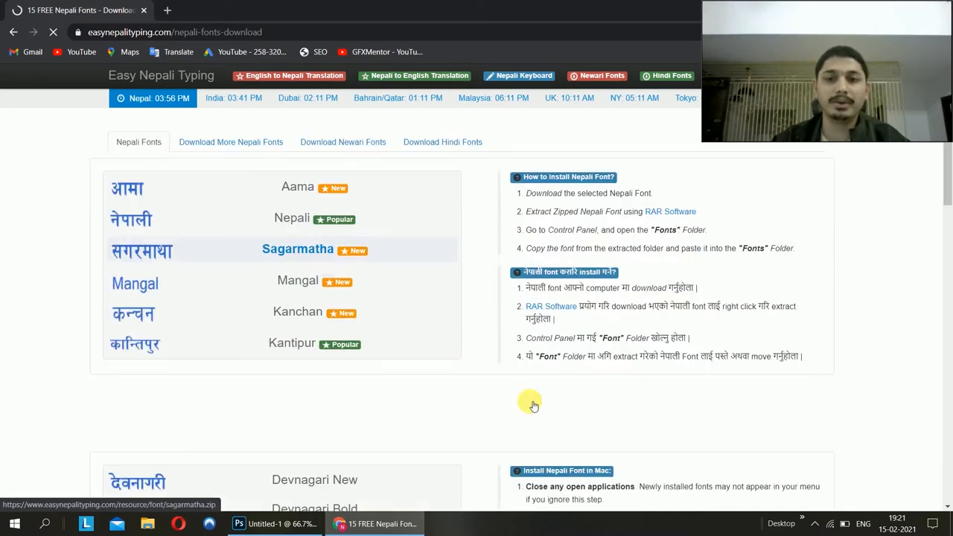
scroll("down", 3)
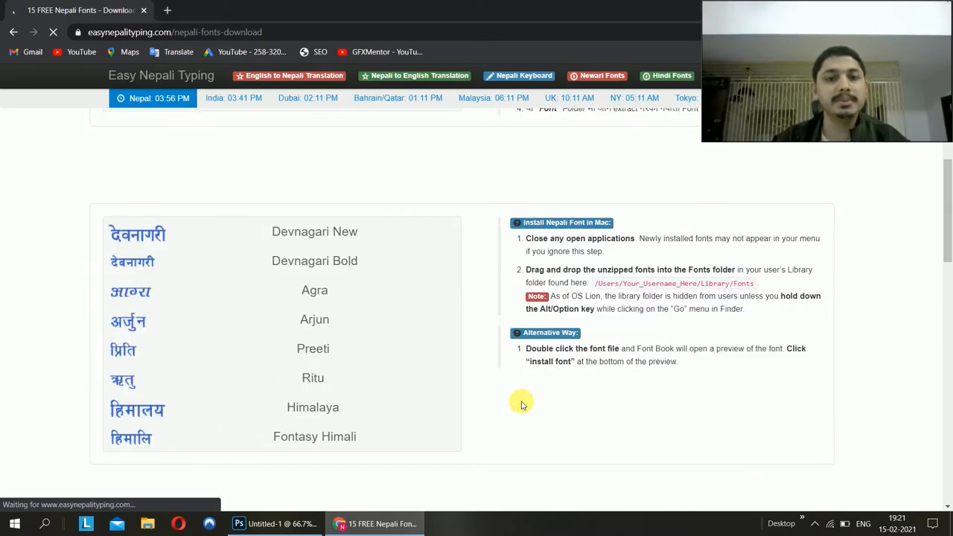
scroll("down", 3)
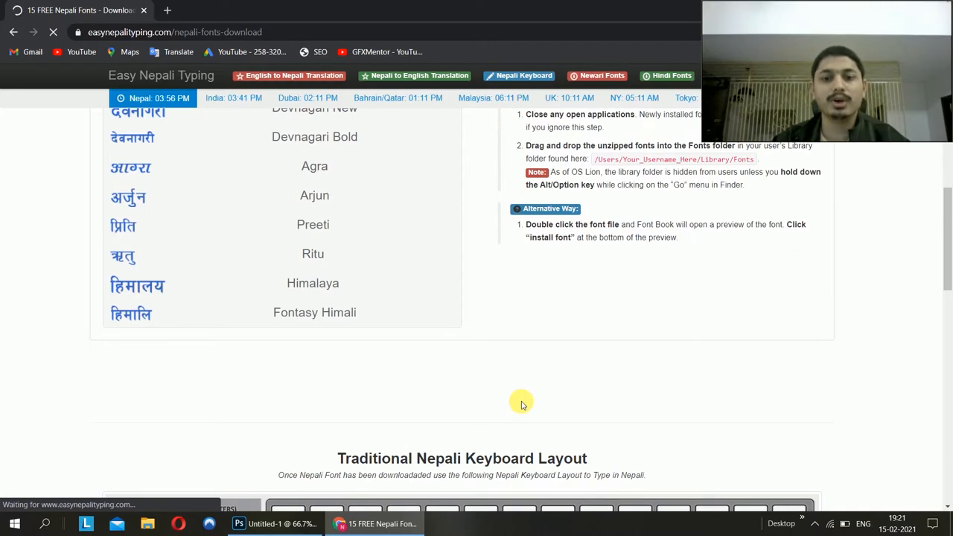
scroll("down", 3)
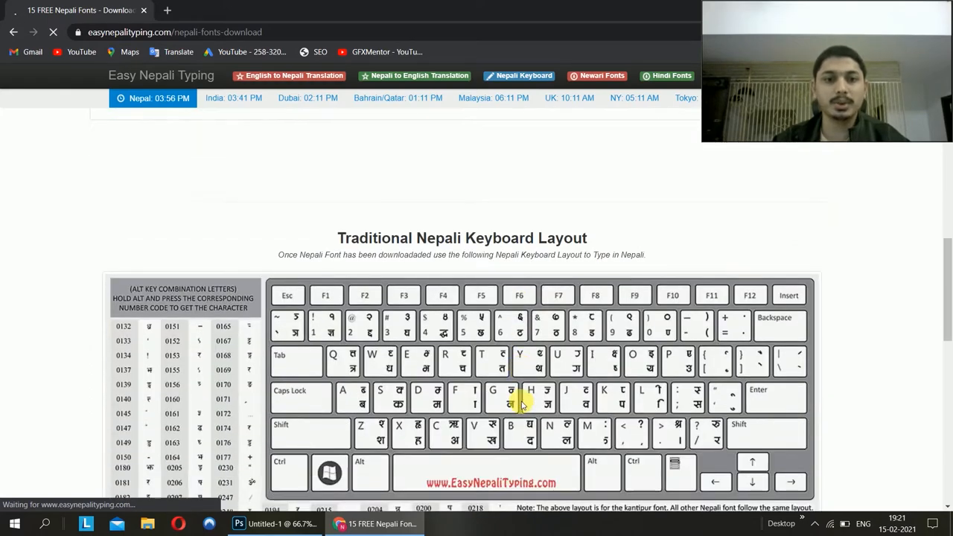
scroll("down", 3)
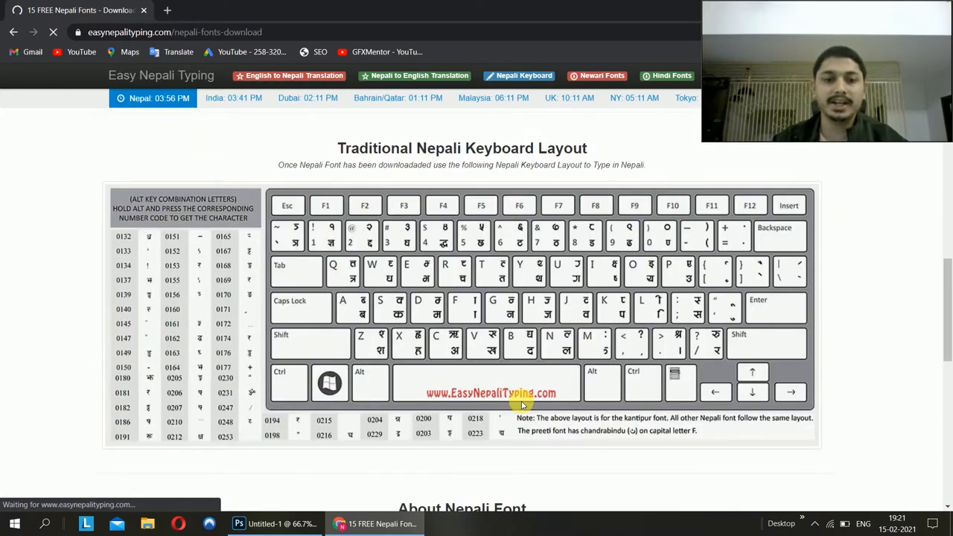
mouse_move(581, 295)
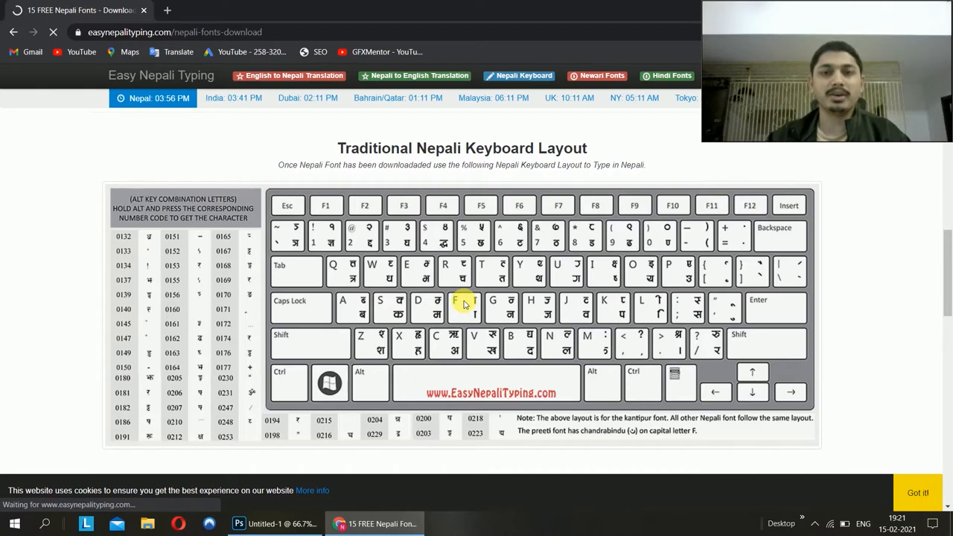
scroll("down", 3)
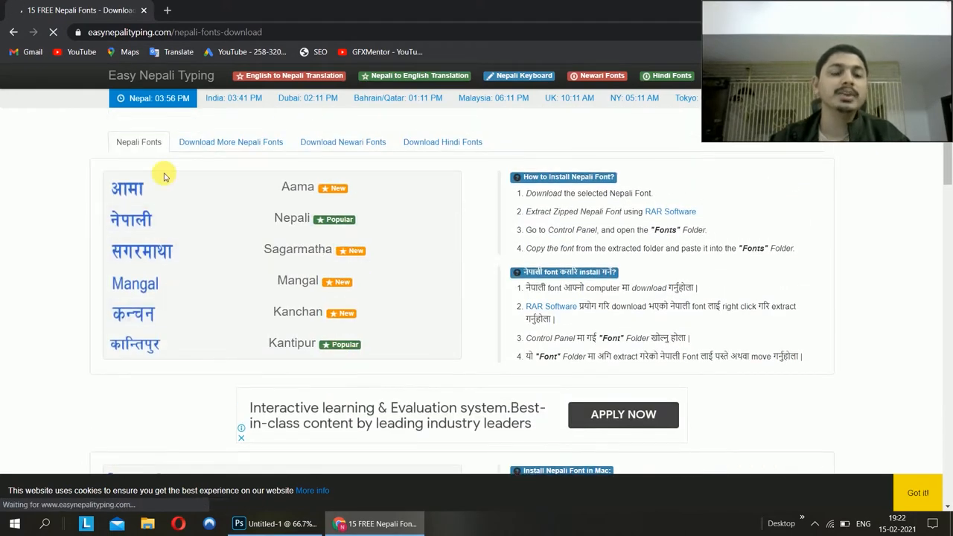
mouse_move(326, 216)
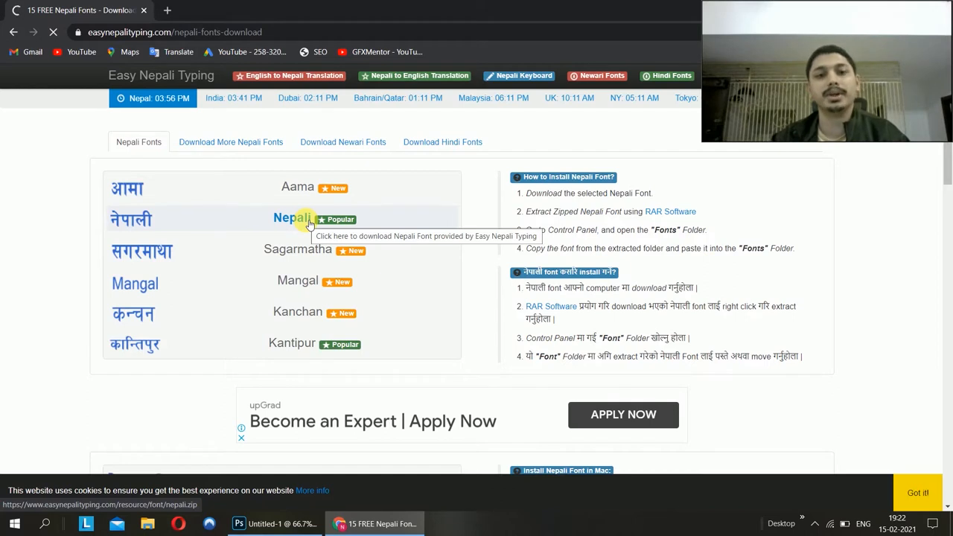
mouse_move(322, 196)
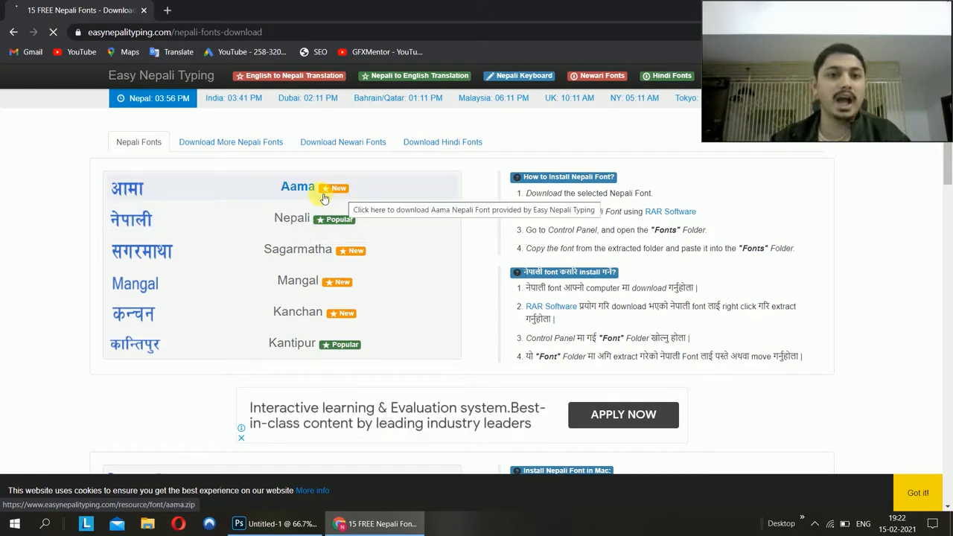
mouse_move(292, 217)
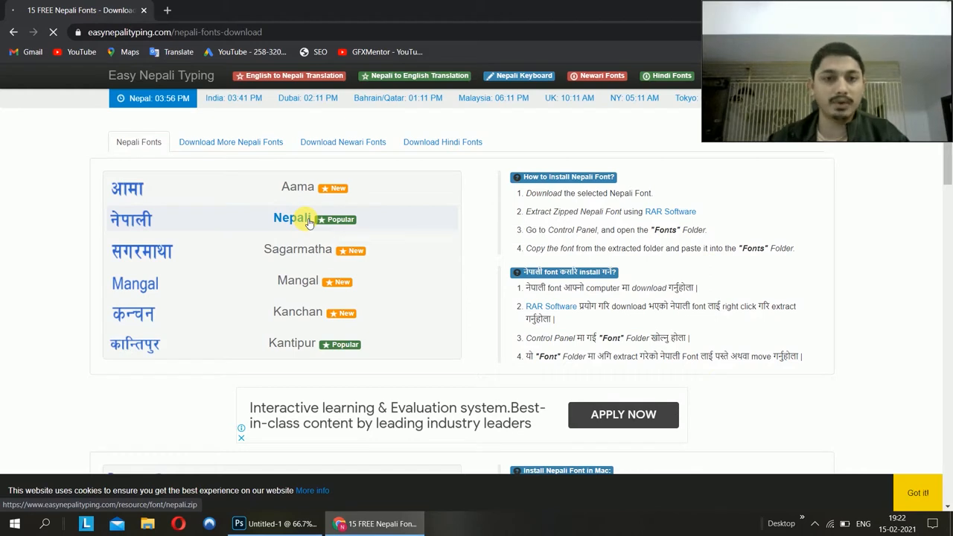
Download nepali.zip from the font list and open it from the browser's download bar
left_click(292, 217)
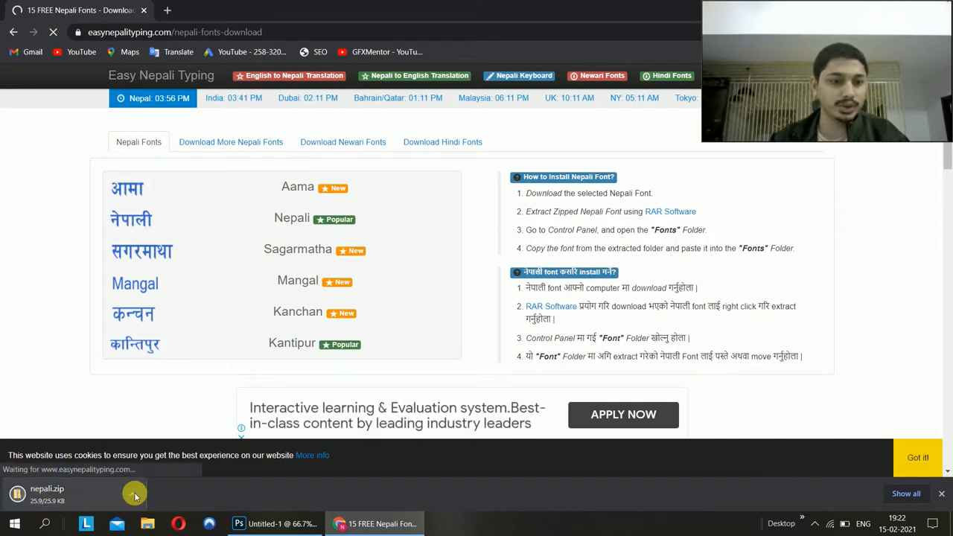
left_click(134, 494)
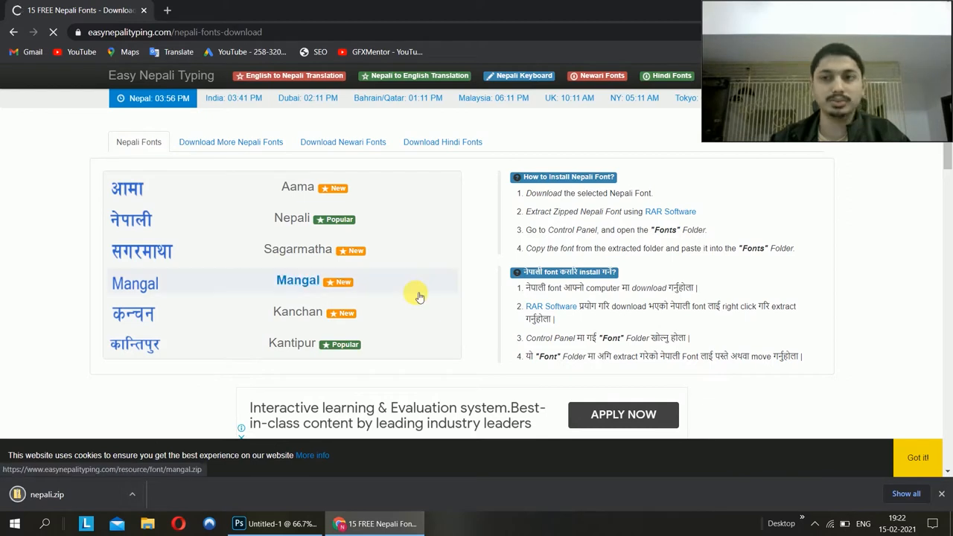
mouse_move(417, 295)
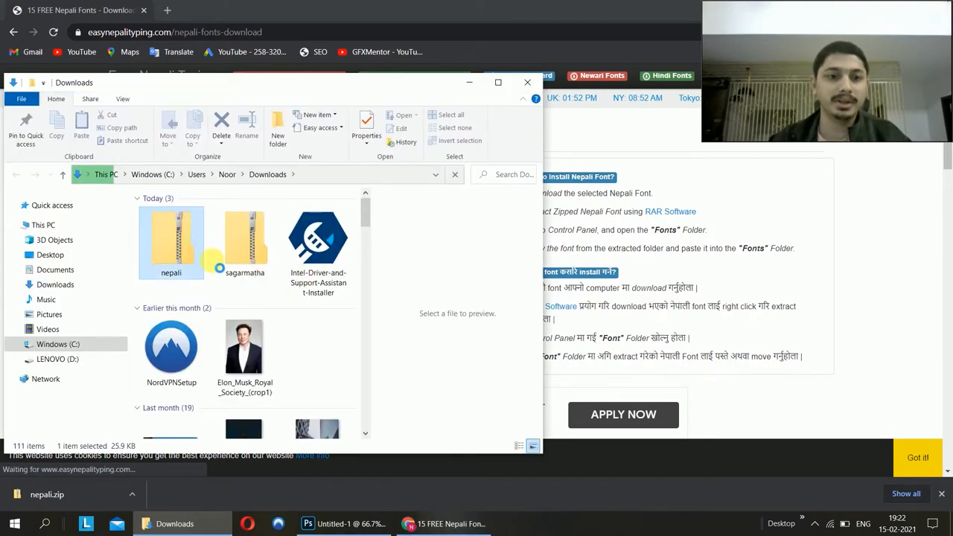
Open nepali.zip in Downloads and select the Nepali TrueType font file inside
left_click(244, 241)
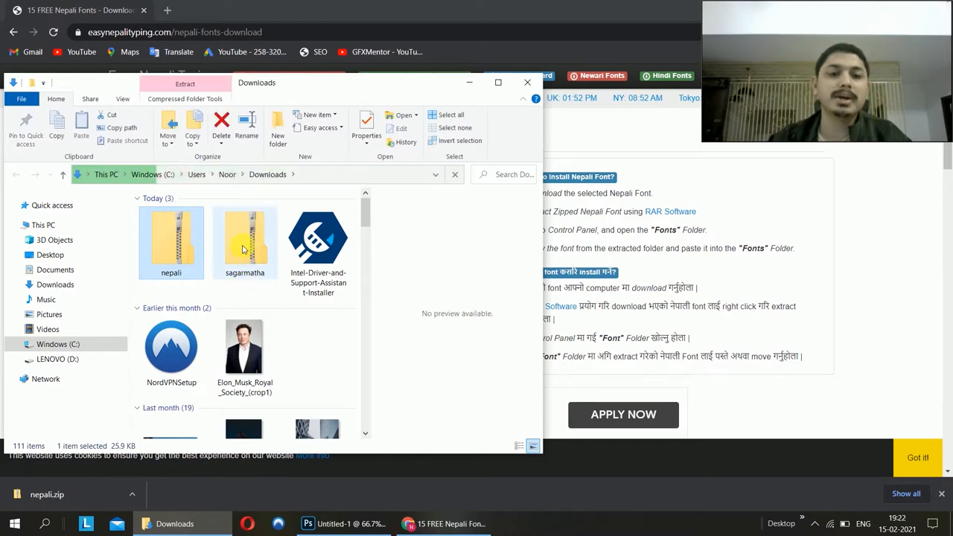
left_click(171, 241)
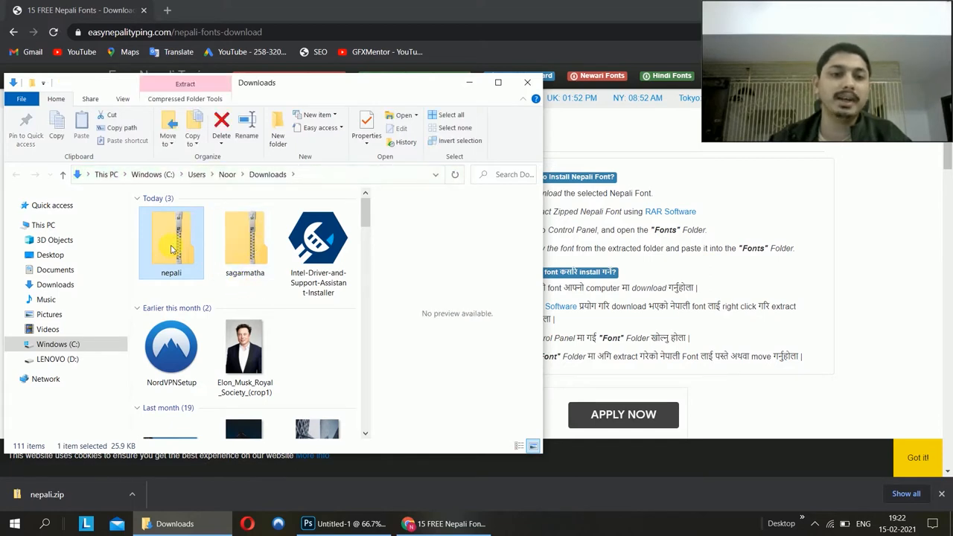
double_click(169, 236)
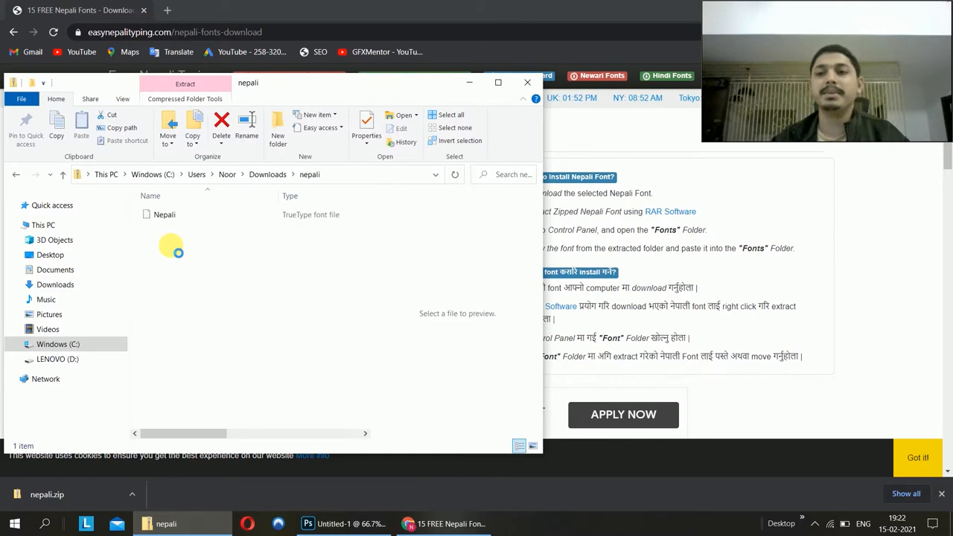
left_click(163, 215)
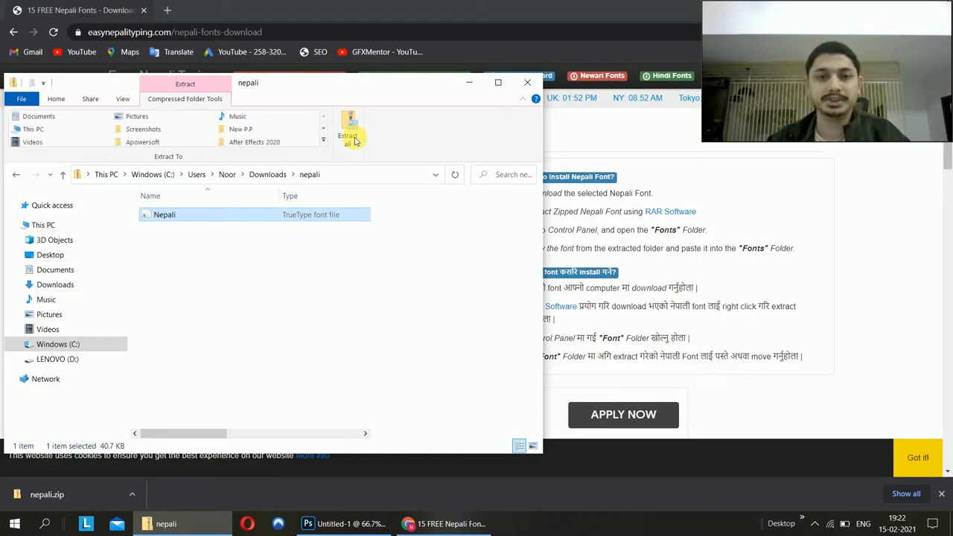
Extract the Nepali font file from the archive to the Desktop
left_click(349, 134)
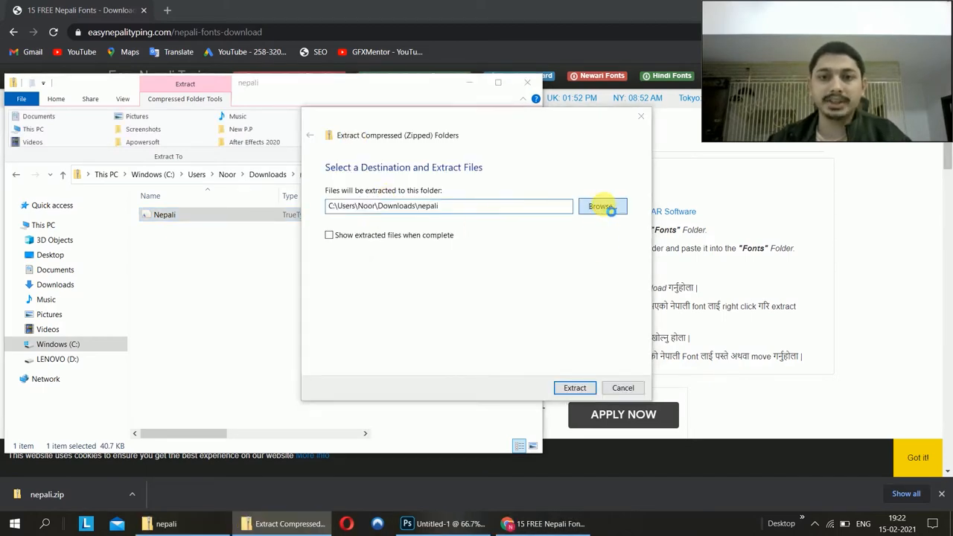
left_click(601, 206)
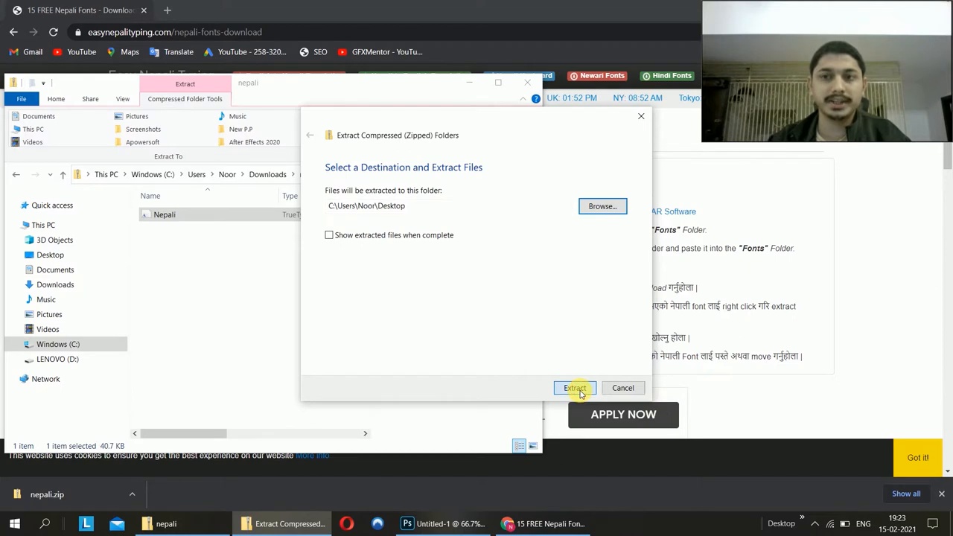
left_click(575, 387)
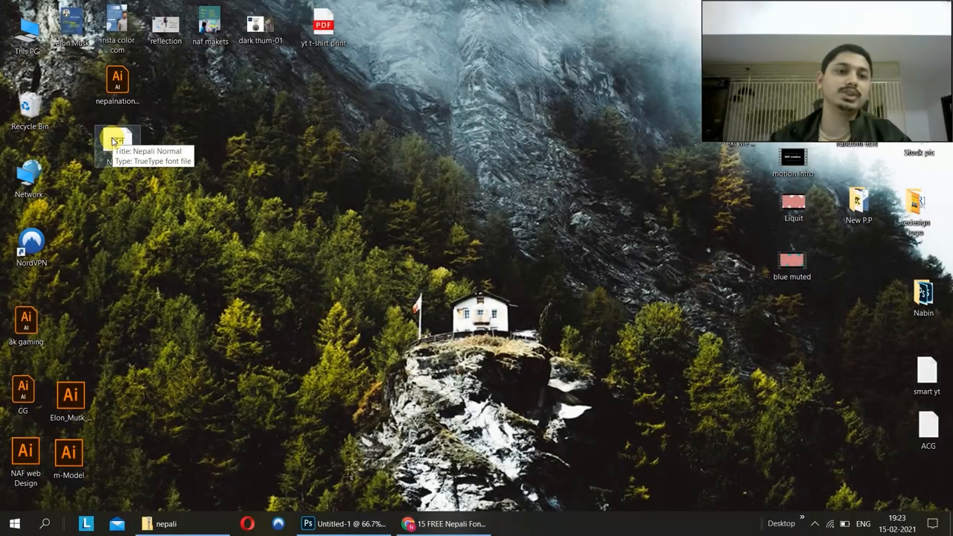
Preview the extracted Nepali font in Font Viewer and install it on the system
double_click(116, 141)
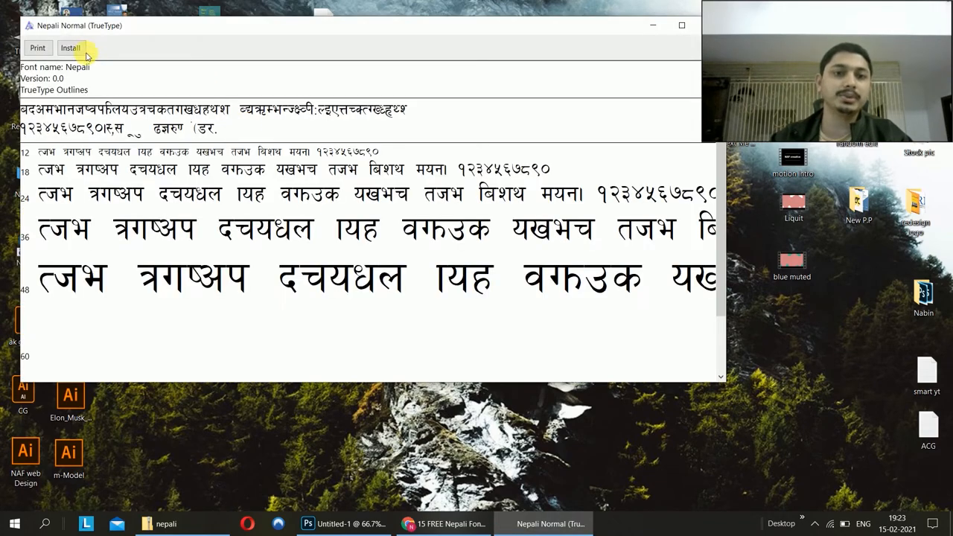
left_click(70, 47)
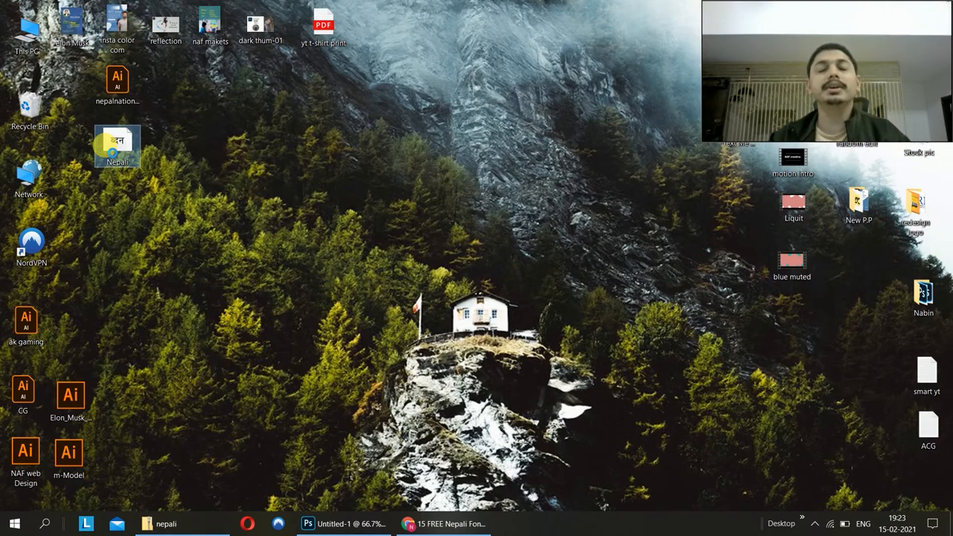
right_click(116, 143)
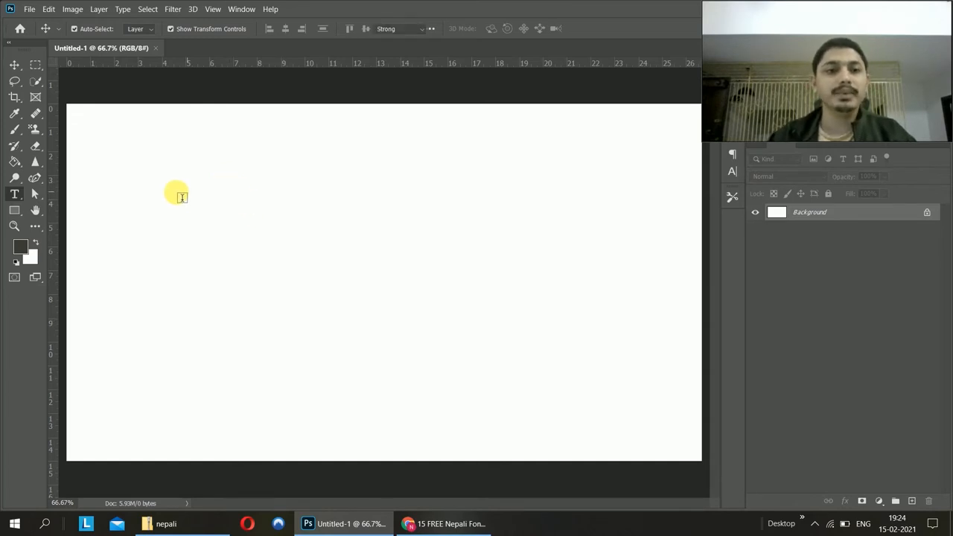
Type NEPALI as a text layer on the blank canvas and commit it
left_click(13, 193)
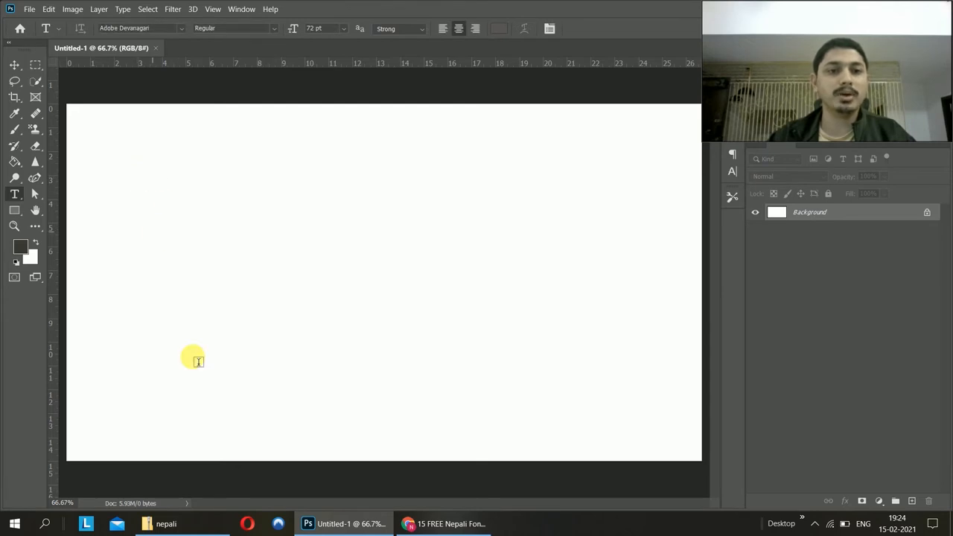
mouse_move(246, 289)
type("NEPALI")
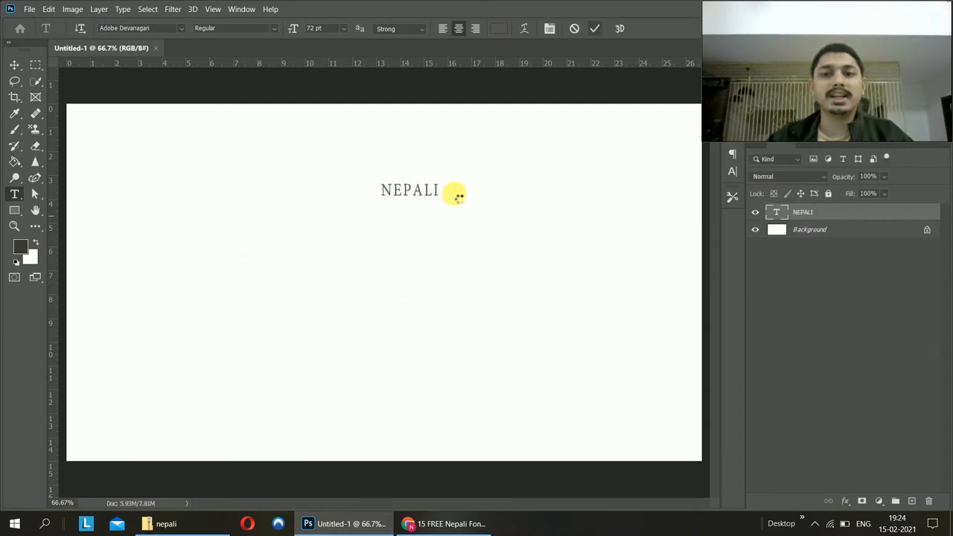
left_click(594, 28)
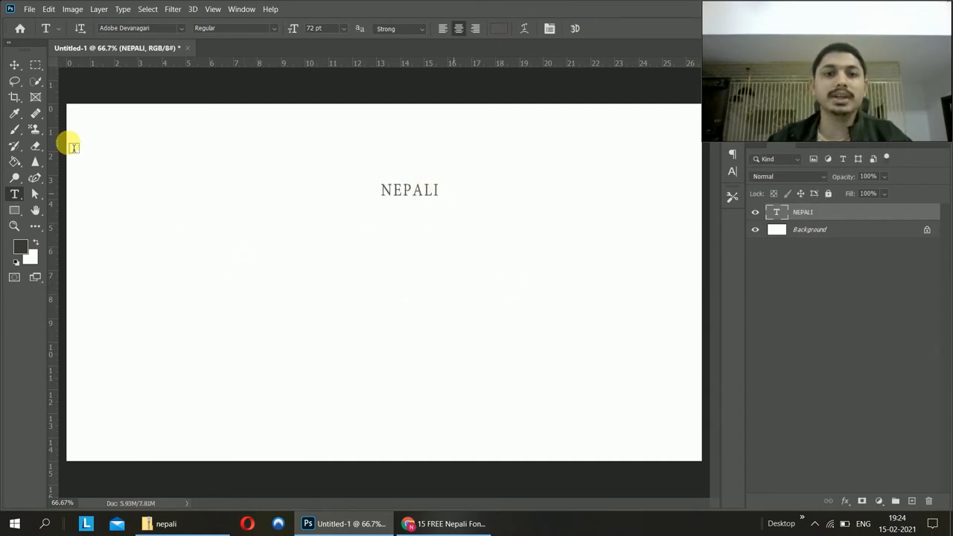
mouse_move(732, 181)
type("200")
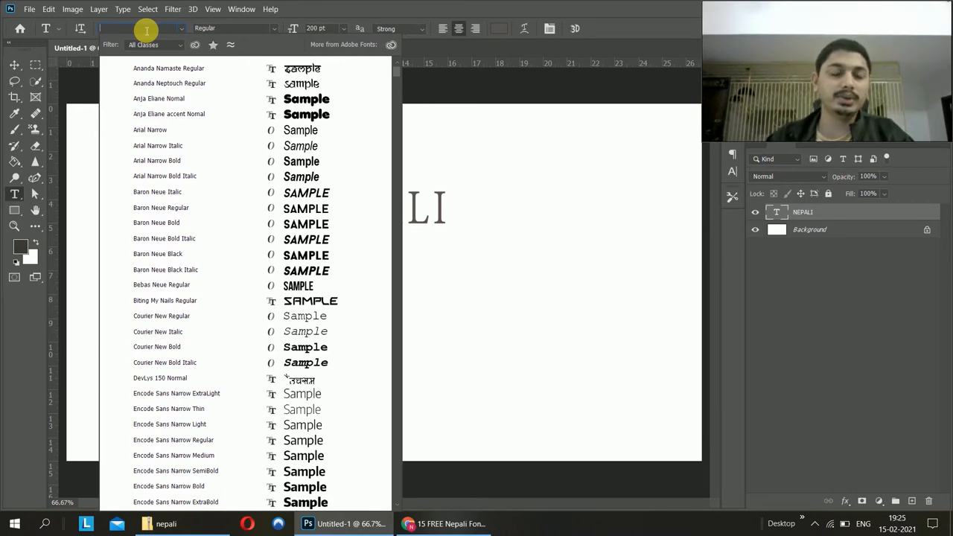
Choose the installed Nepali font from the font family list for a new text layer
left_click(155, 45)
type("Nepali")
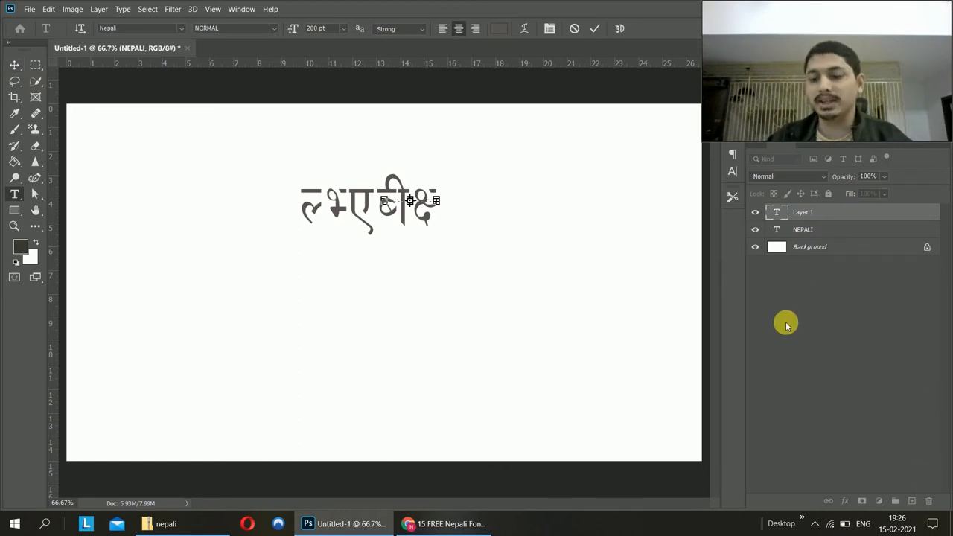
mouse_move(765, 208)
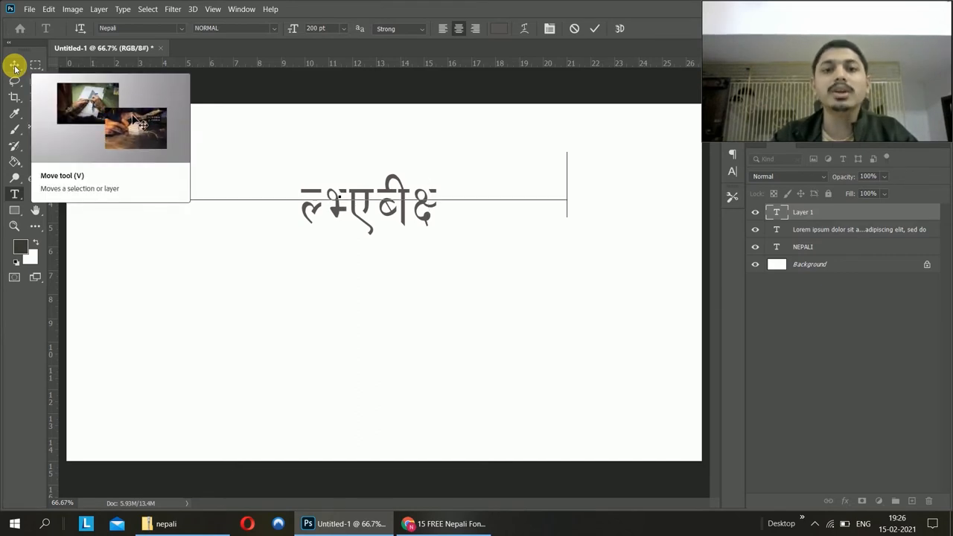
Type 'काखदयावदलालदल' in the Nepali font on the canvas before clearing the text layers
type("काखदयावदलालदल")
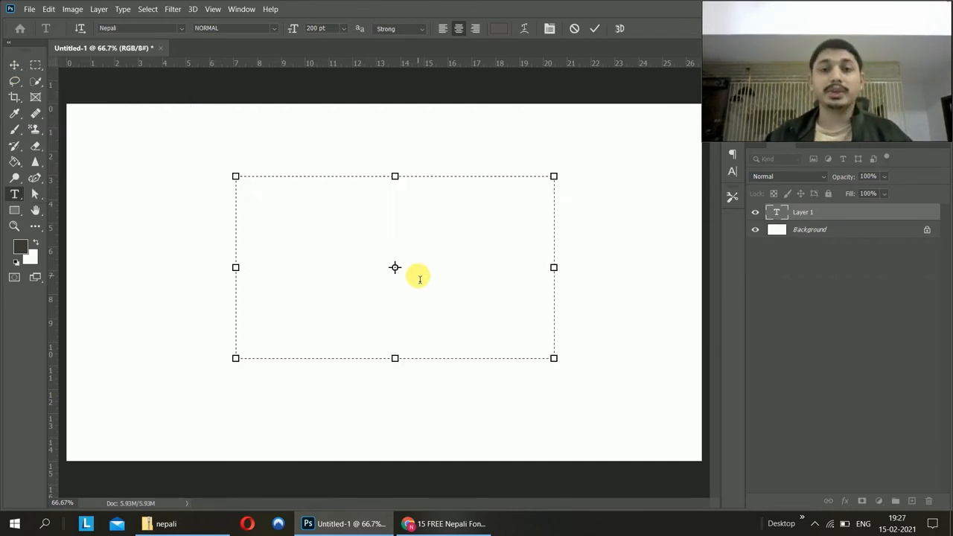
mouse_move(409, 307)
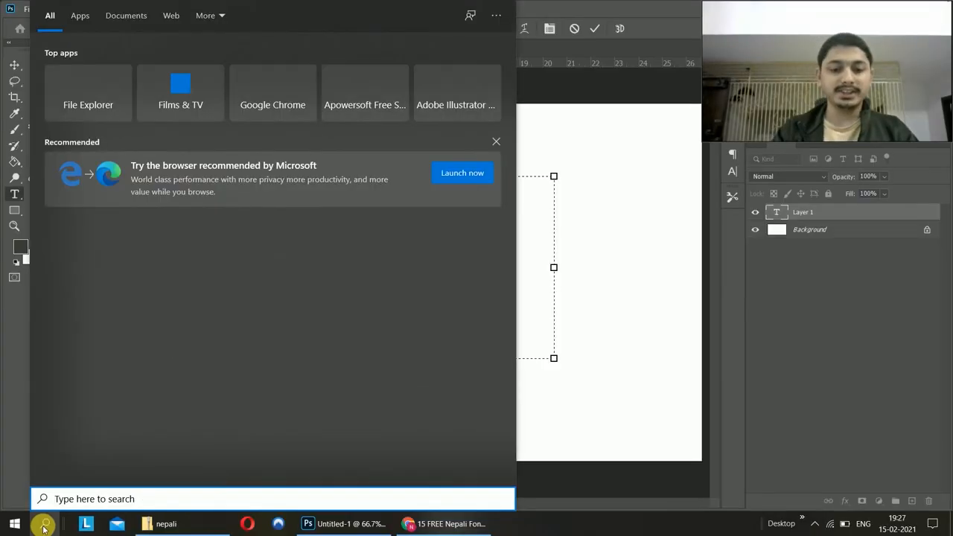
Search the Start menu for 'key' to find the On-Screen Keyboard
type("key")
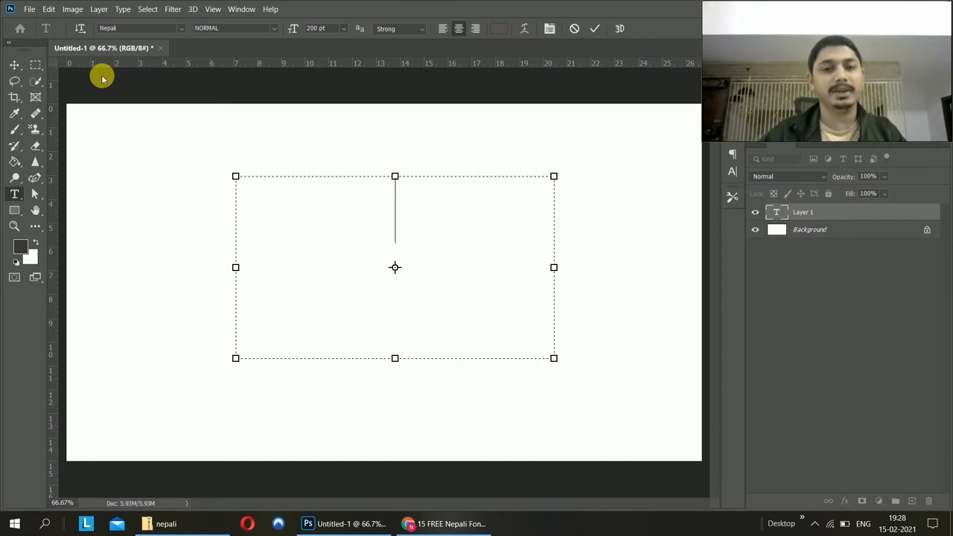
mouse_move(395, 267)
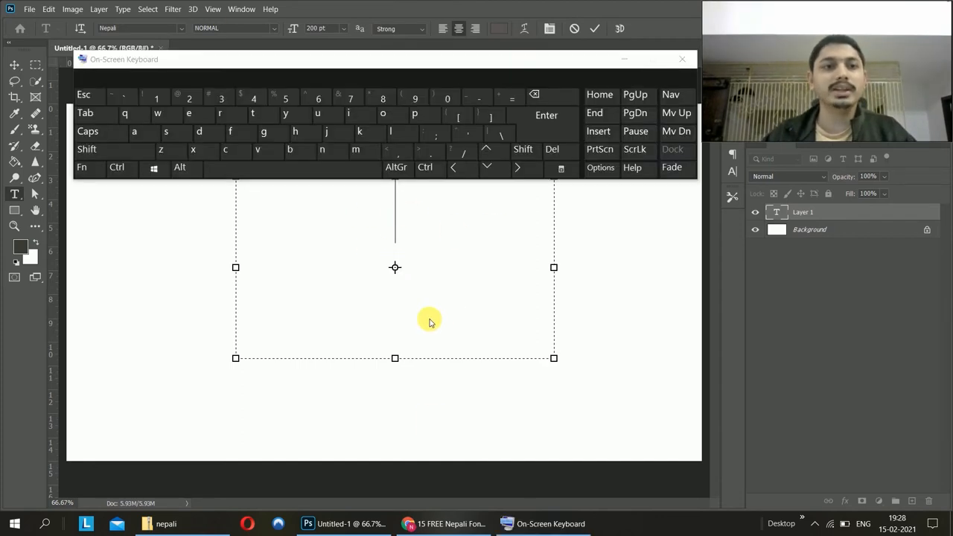
mouse_move(484, 75)
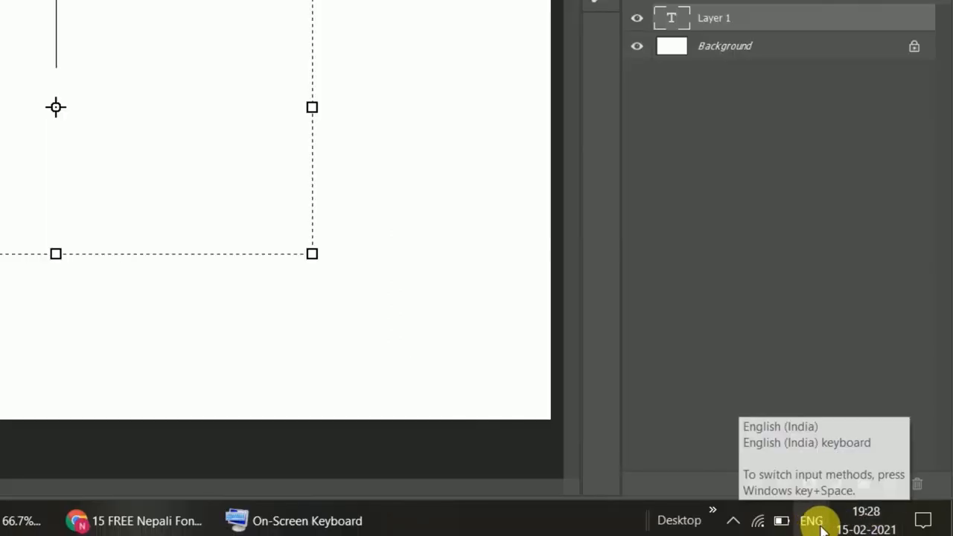
Switch input to Nepali, finish typing नेपाली with the On-Screen Keyboard, and bring Chrome forward
left_click(810, 521)
type("नेपा")
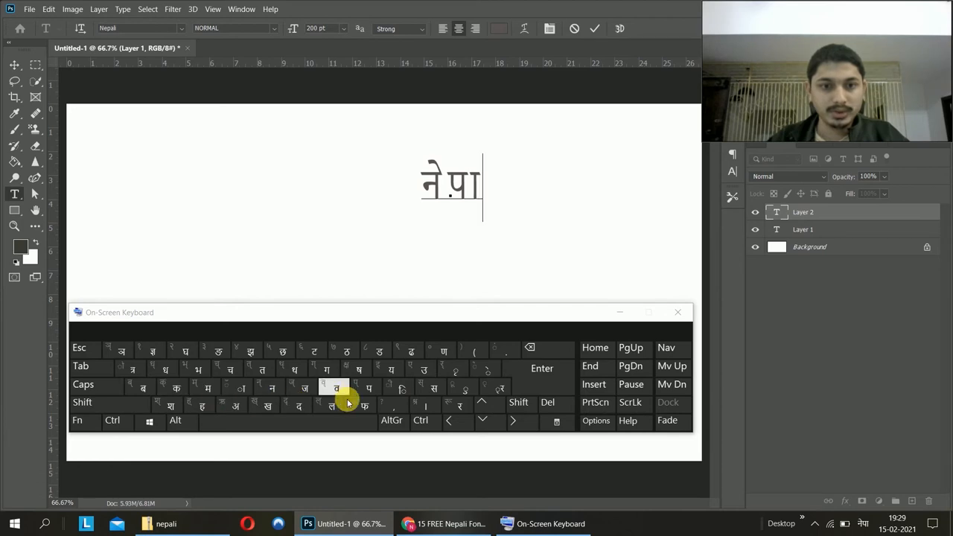
left_click(396, 387)
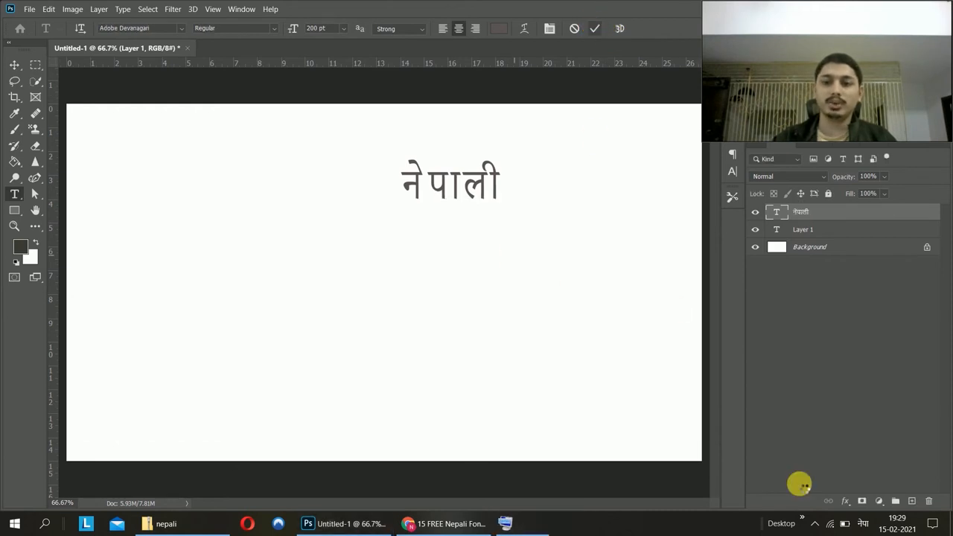
left_click(862, 524)
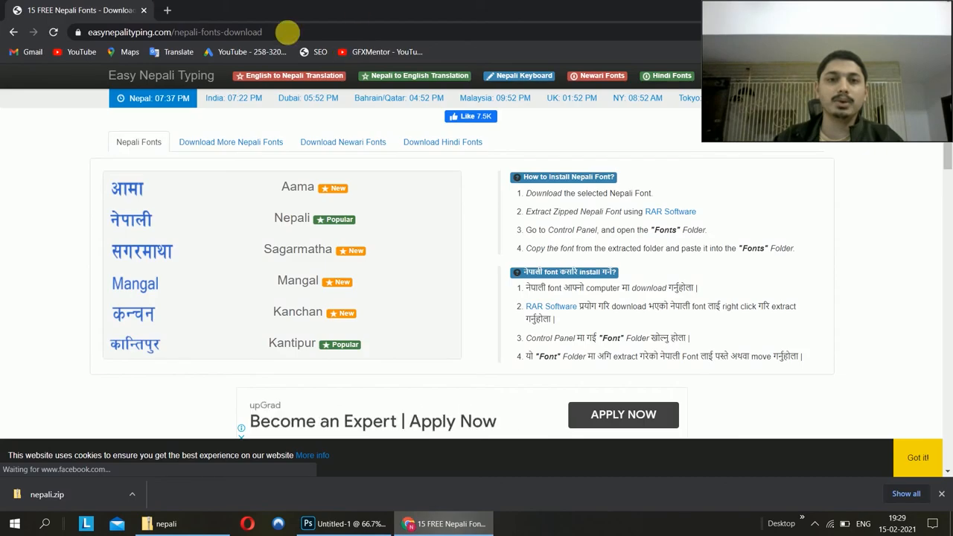
In a new tab, load Google Translate and enter 'my channel name naf creative' as English source
left_click(167, 9)
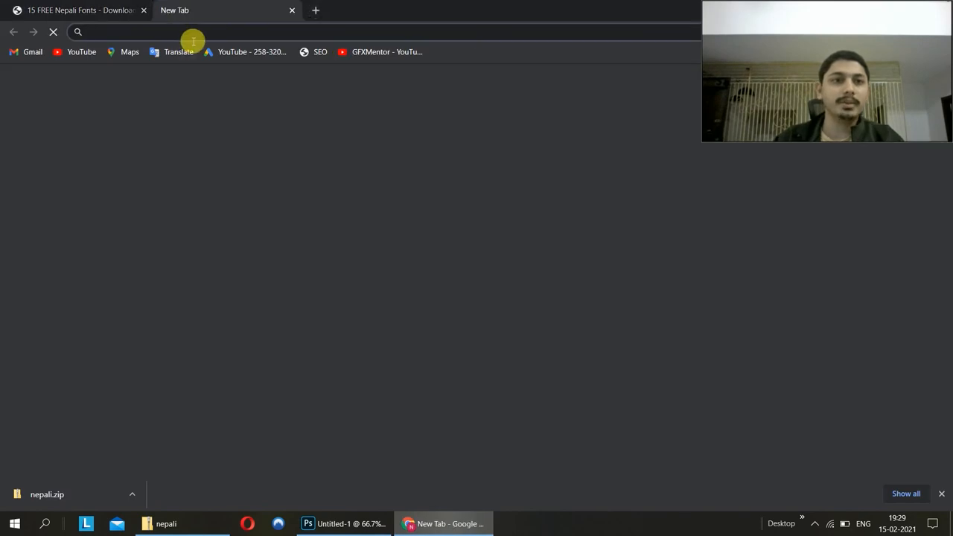
type("google tr")
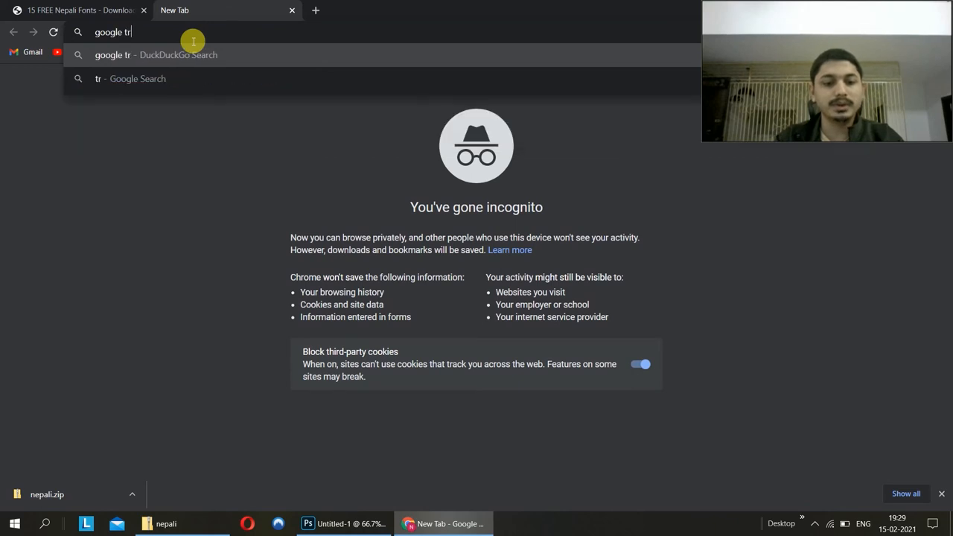
type("an")
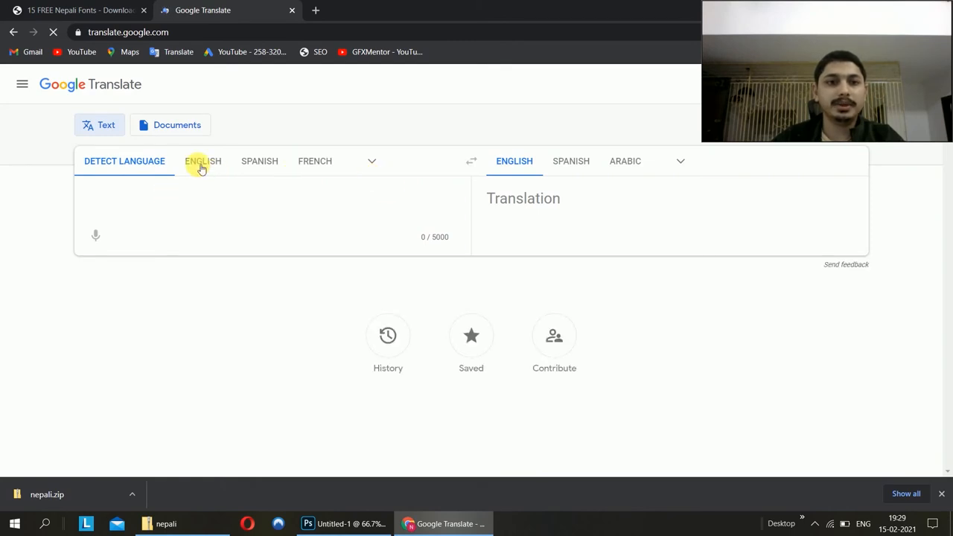
left_click(202, 161)
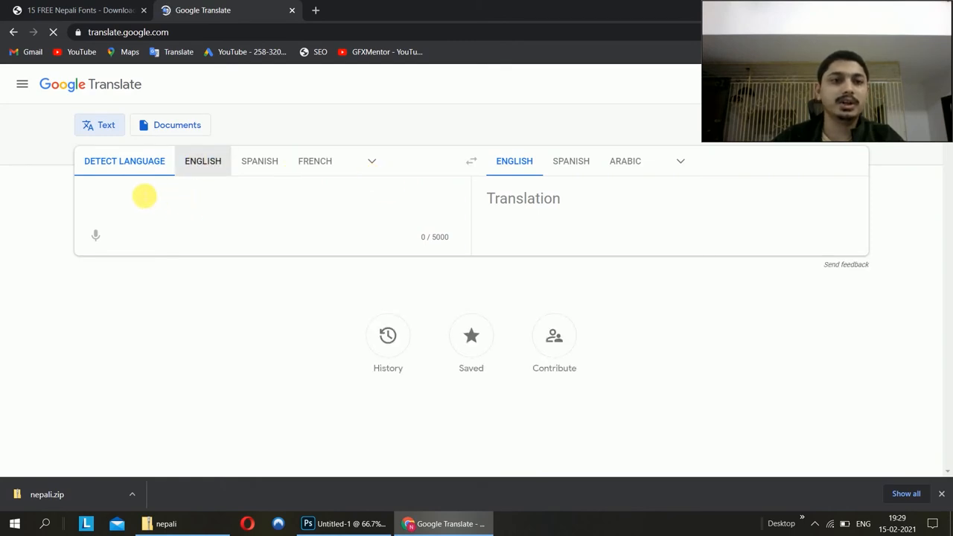
type("my channel name naf creative")
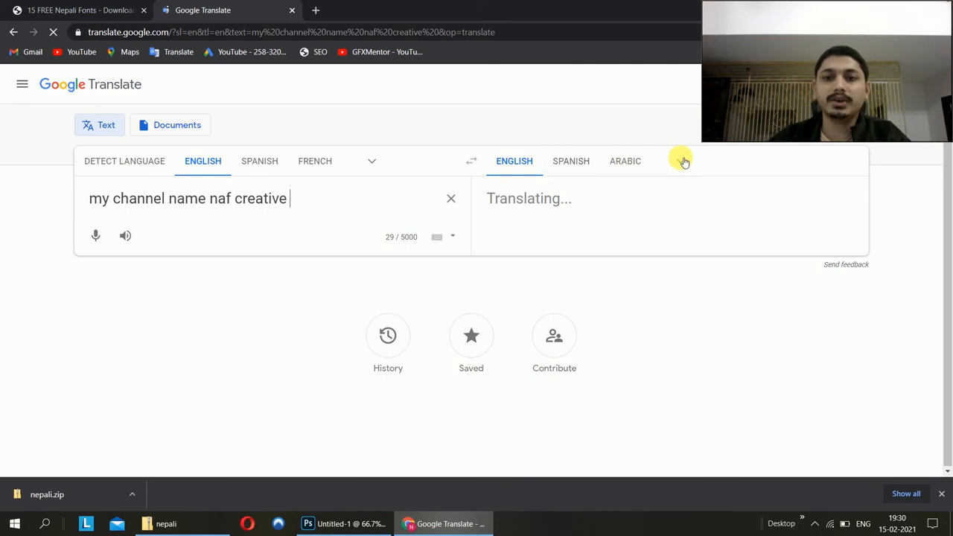
Choose Nepali as the target language and copy the resulting translation
left_click(679, 161)
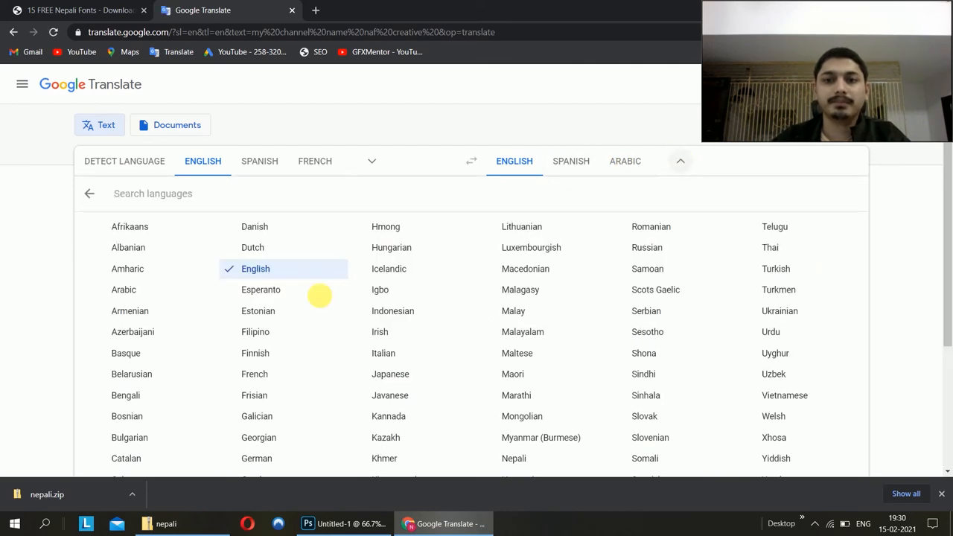
scroll("down", 3)
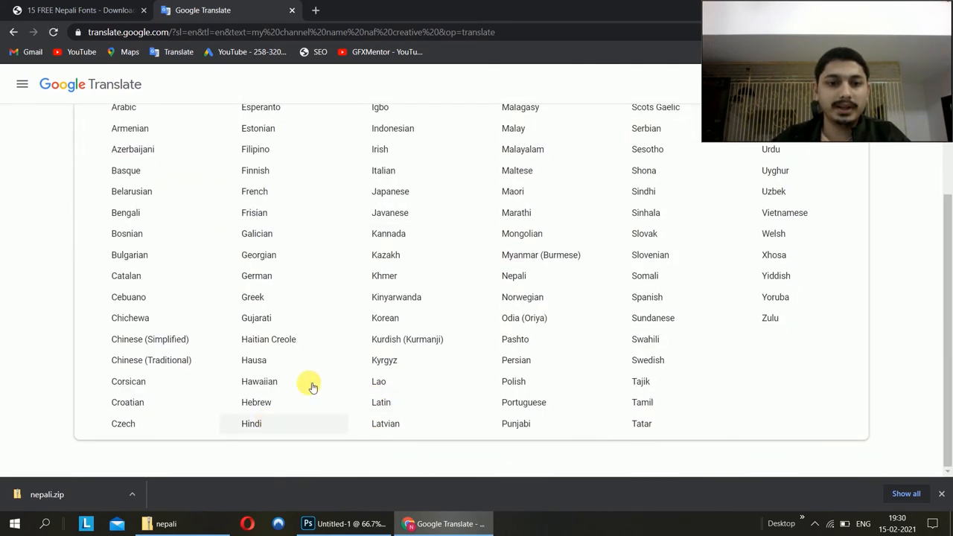
mouse_move(514, 276)
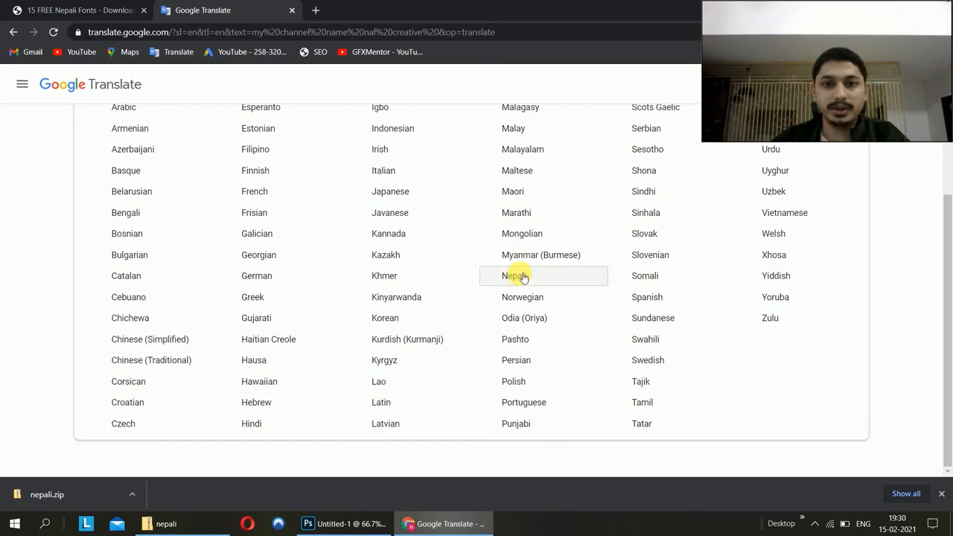
left_click(513, 276)
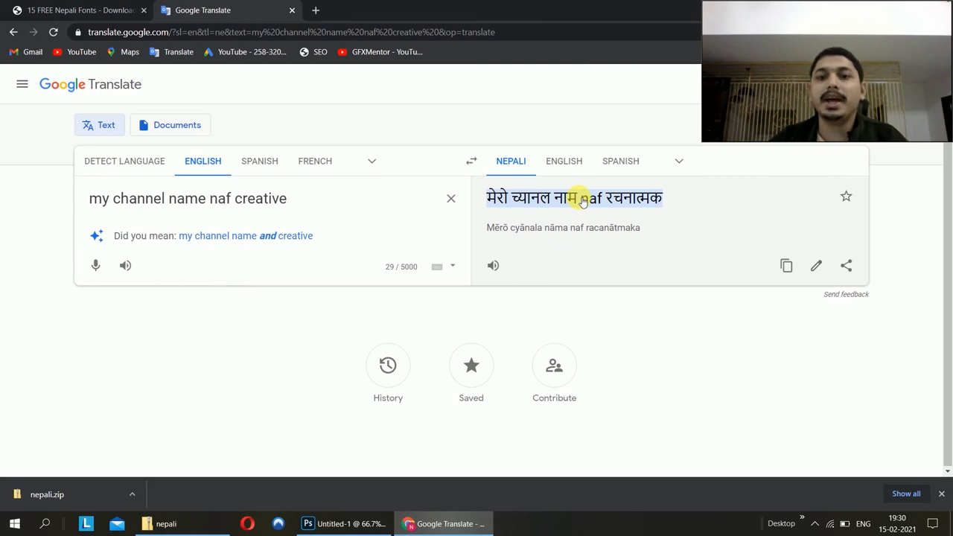
right_click(581, 198)
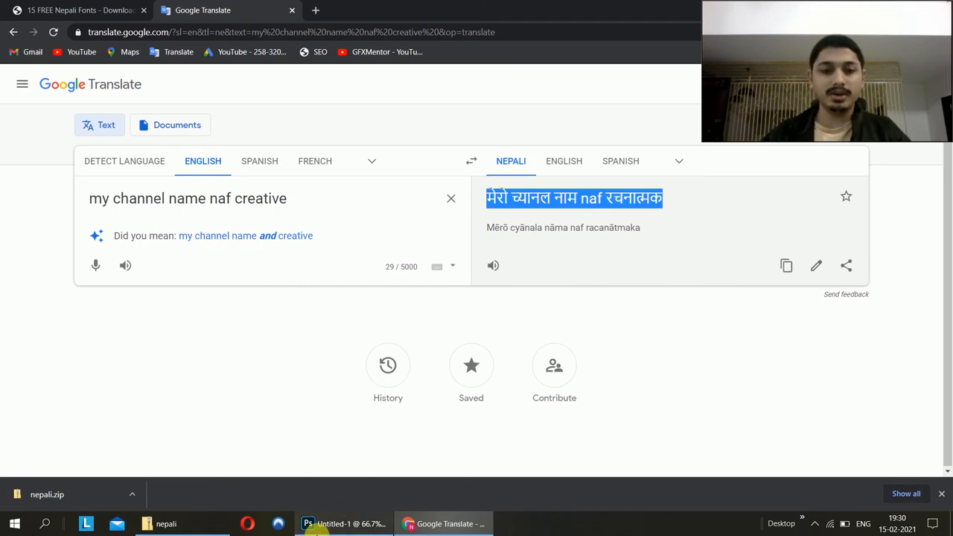
Return to Photoshop and select the whole नेपाली word on the canvas
left_click(307, 524)
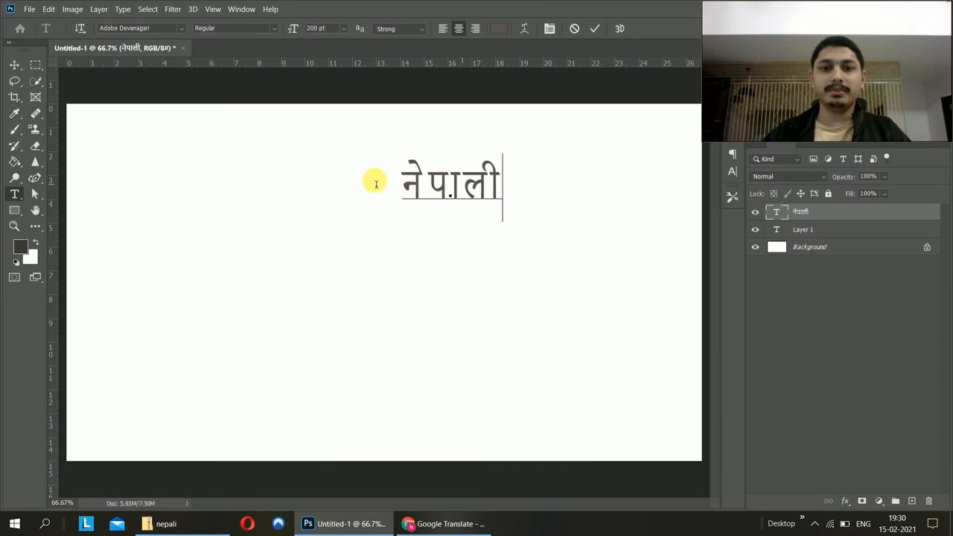
triple_click(450, 184)
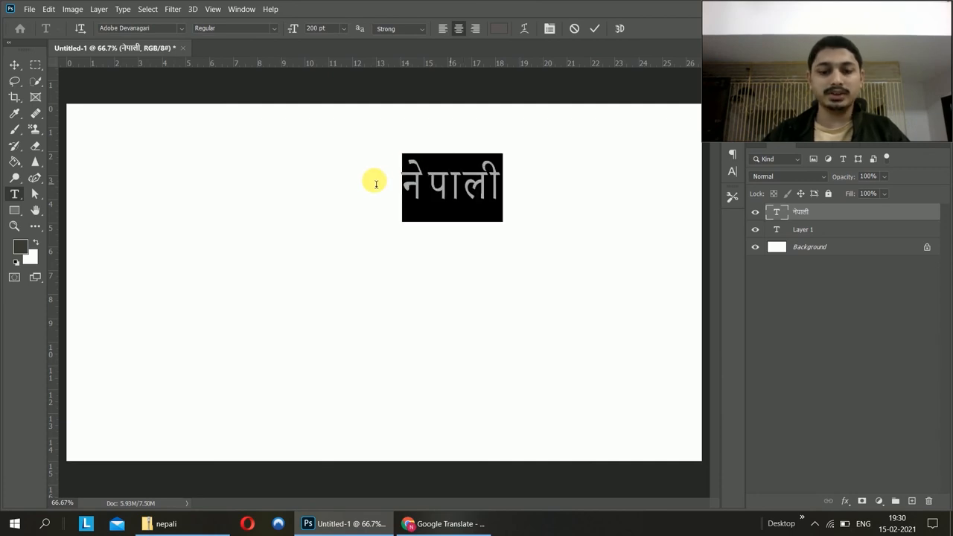